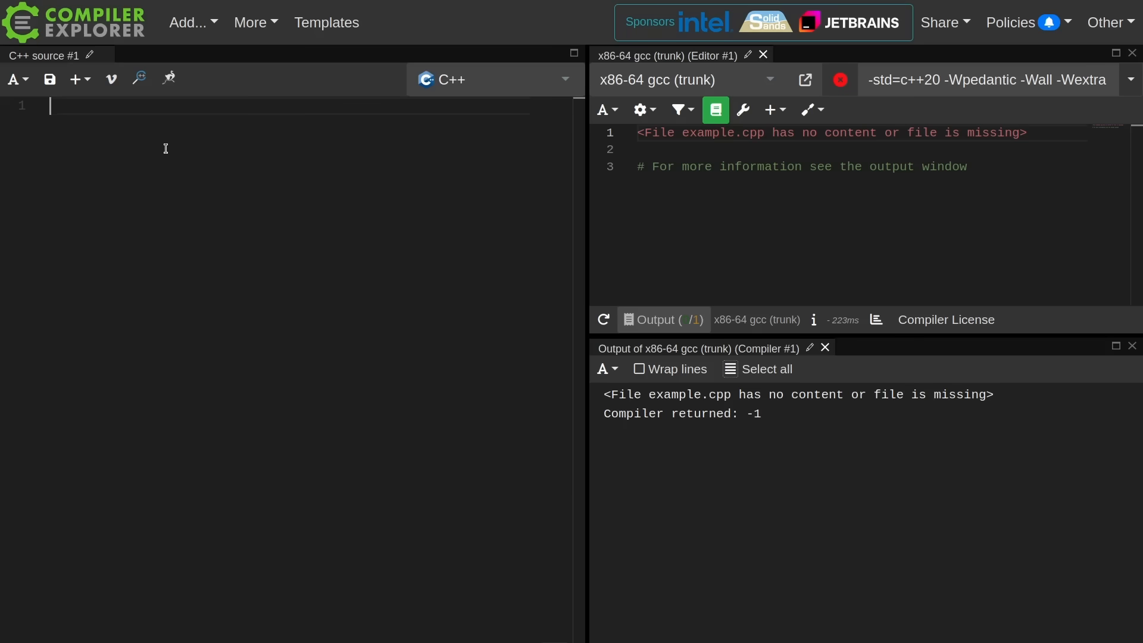
- Include <functional>, begin an int main, and set the compiler flag to -std=c++23
text(#)
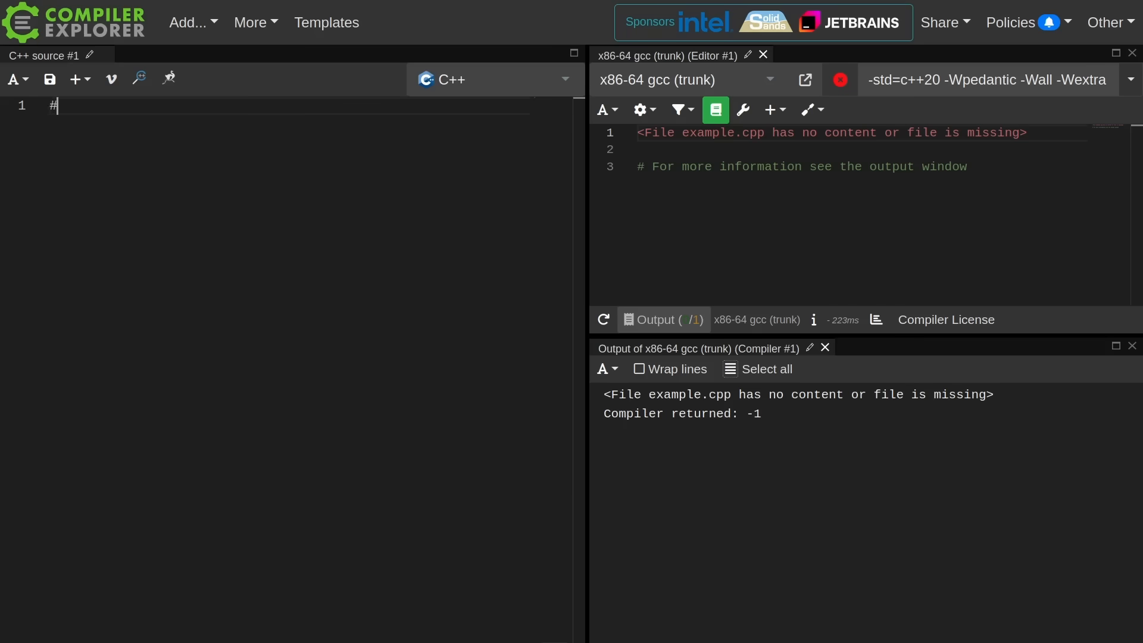
text(include <functional>)
click(990, 79)
text(3)
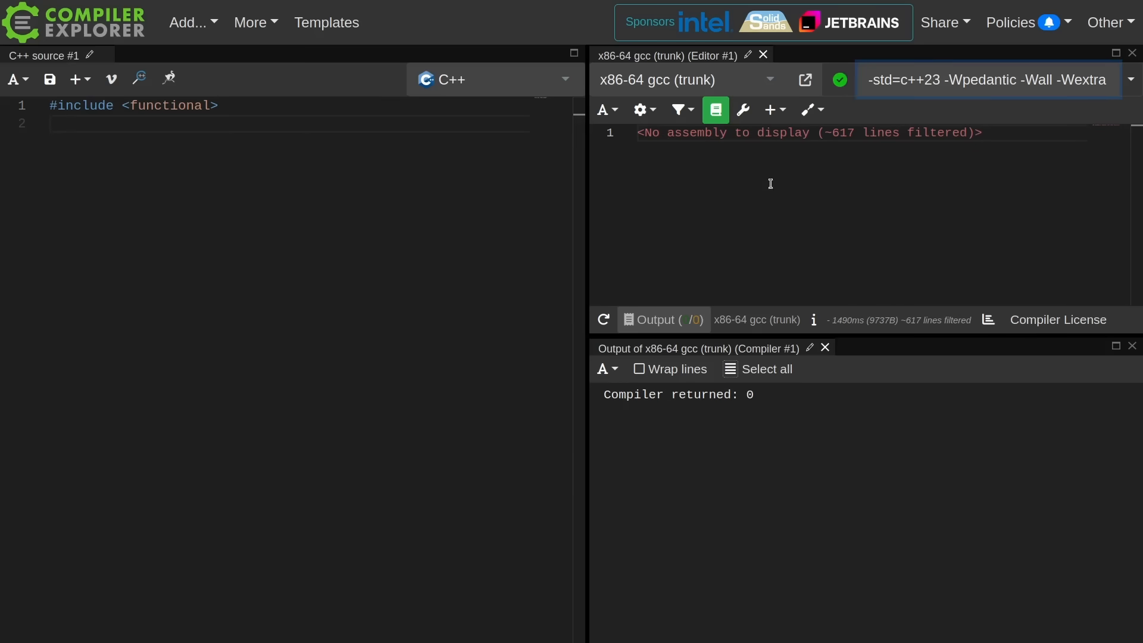
text(int main()
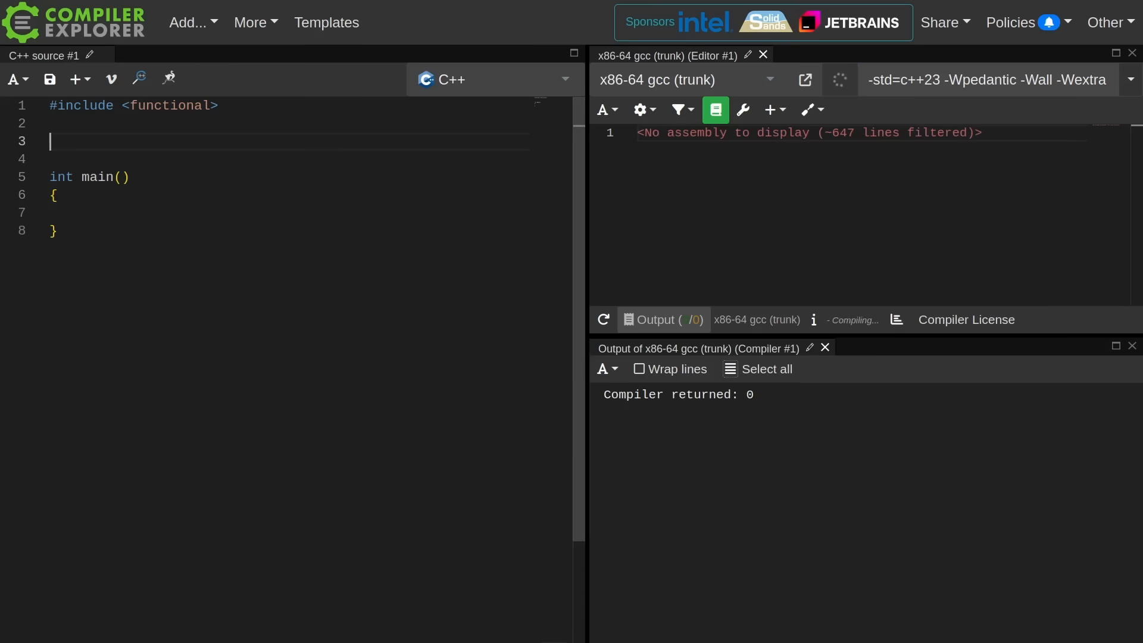
- Define int get_value(int input) returning input + 23 and return std::invoke(get_value, 10) from main
text(int)
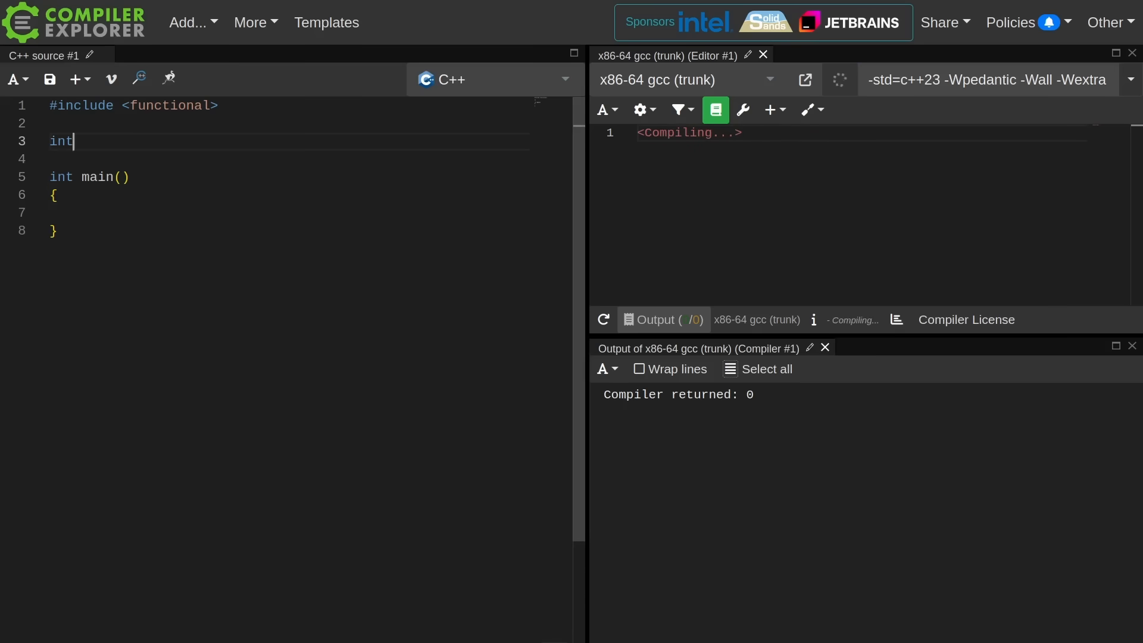
text(get_value(int input) {)
click(290, 211)
text(std::invoke()
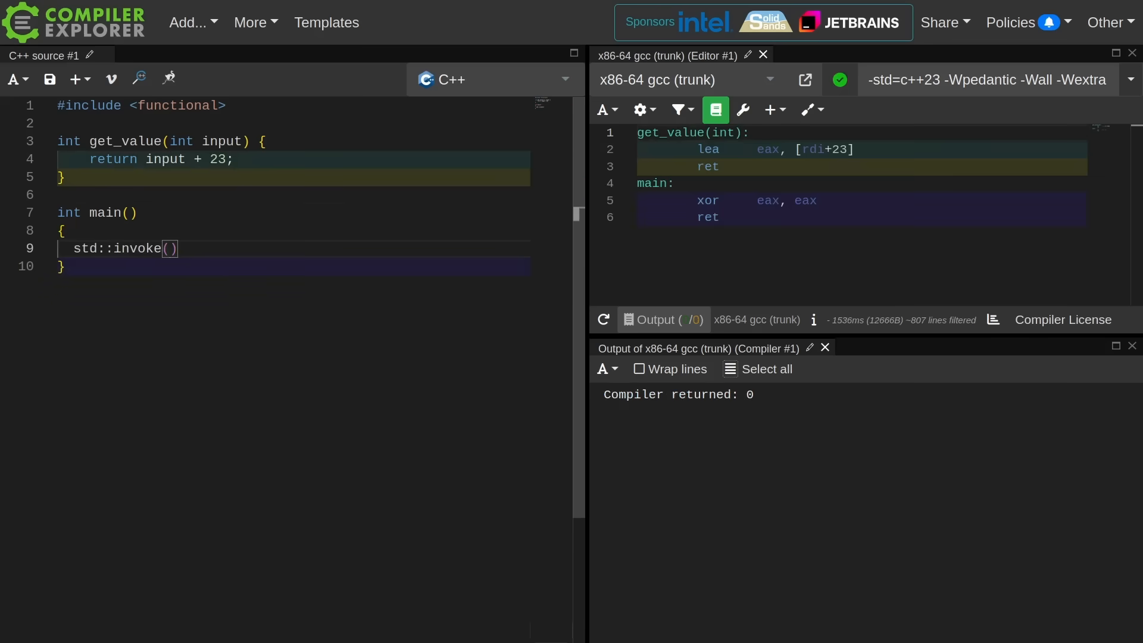
text(get_value)
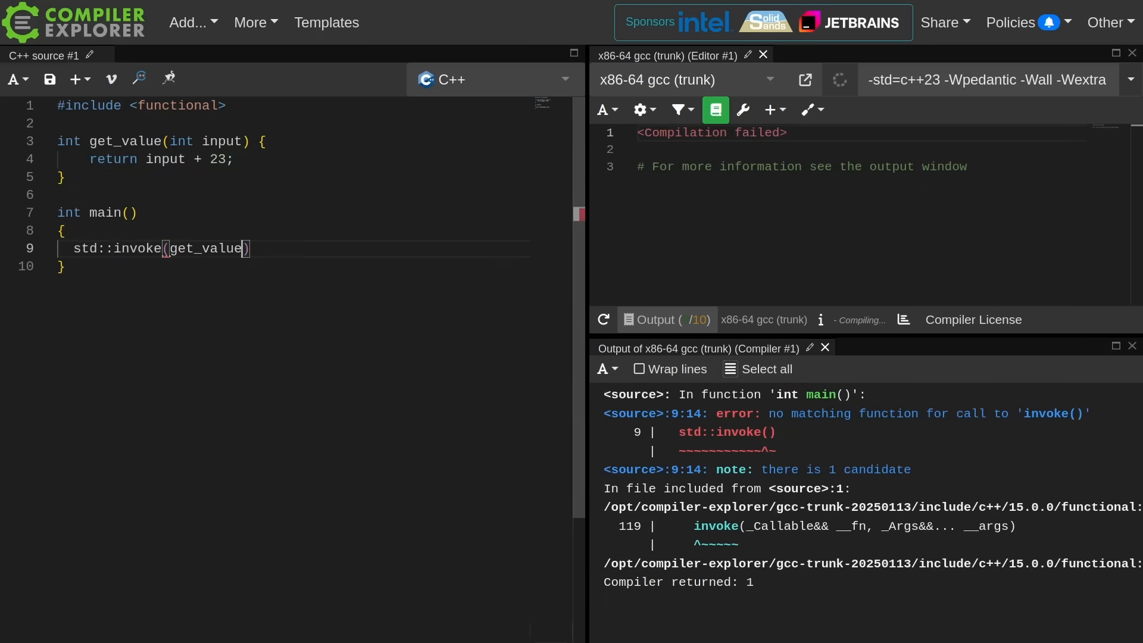
text(, 10)
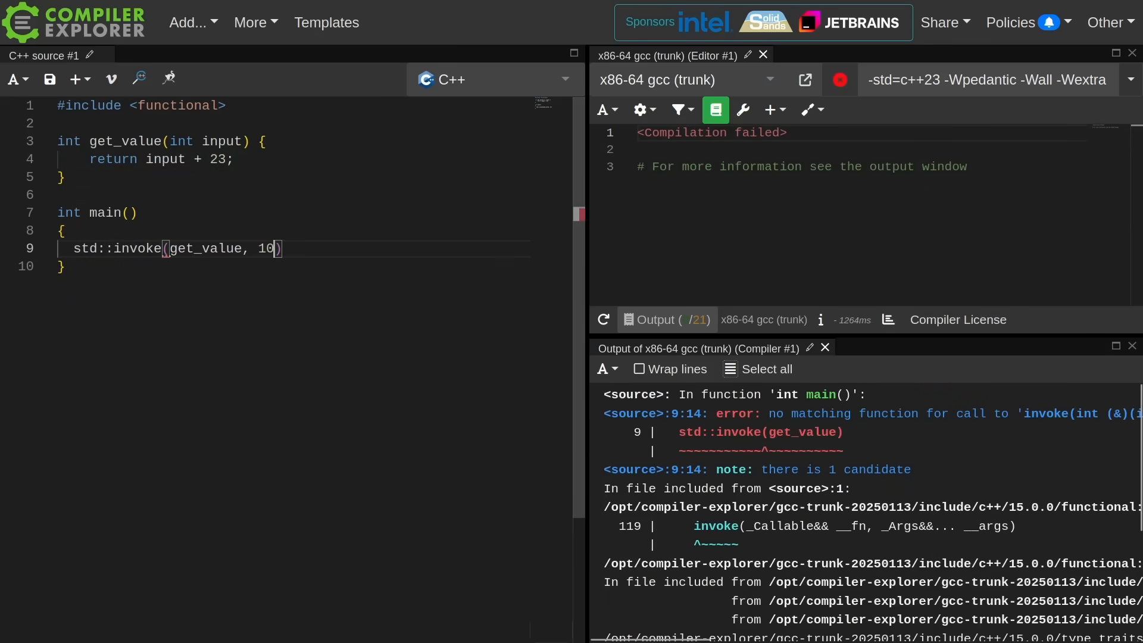
text(return)
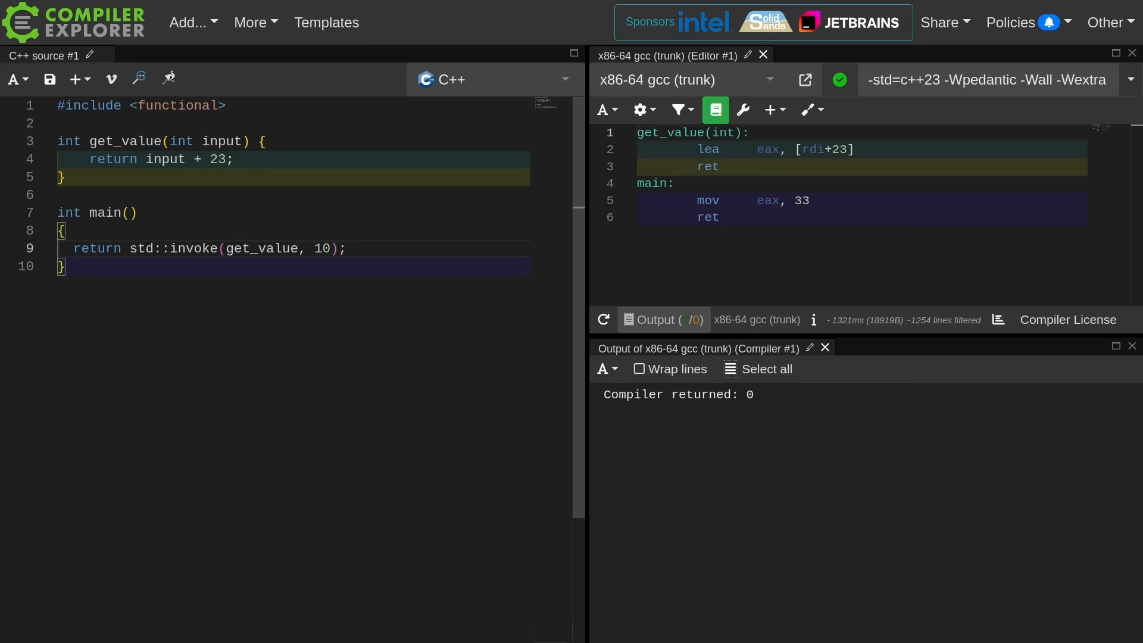
mouse_move(707, 150)
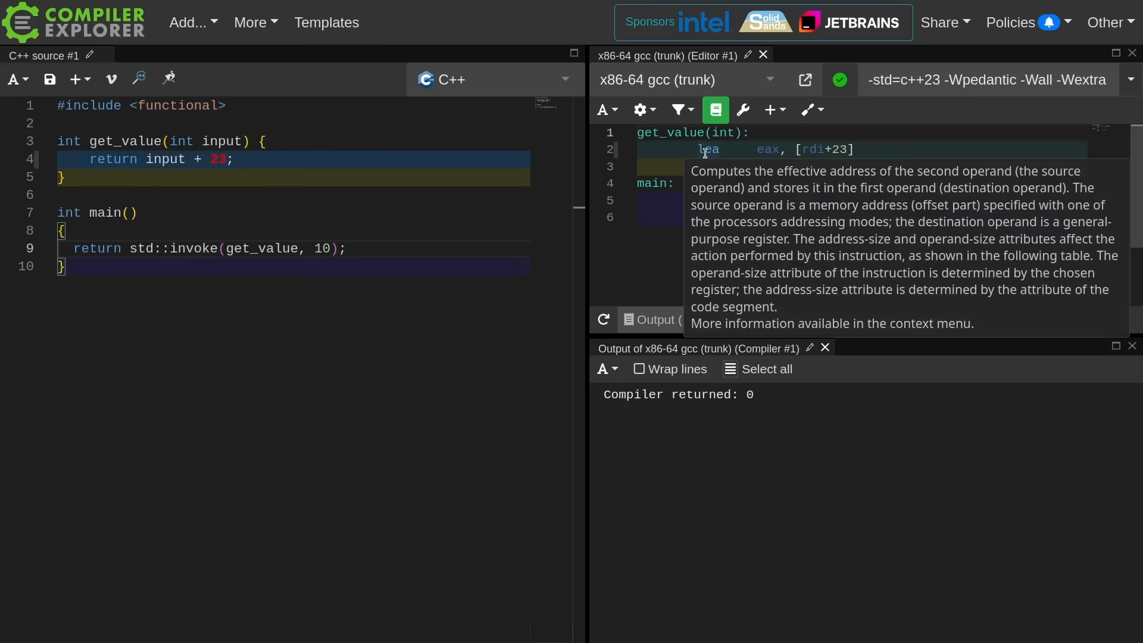
mouse_move(785, 154)
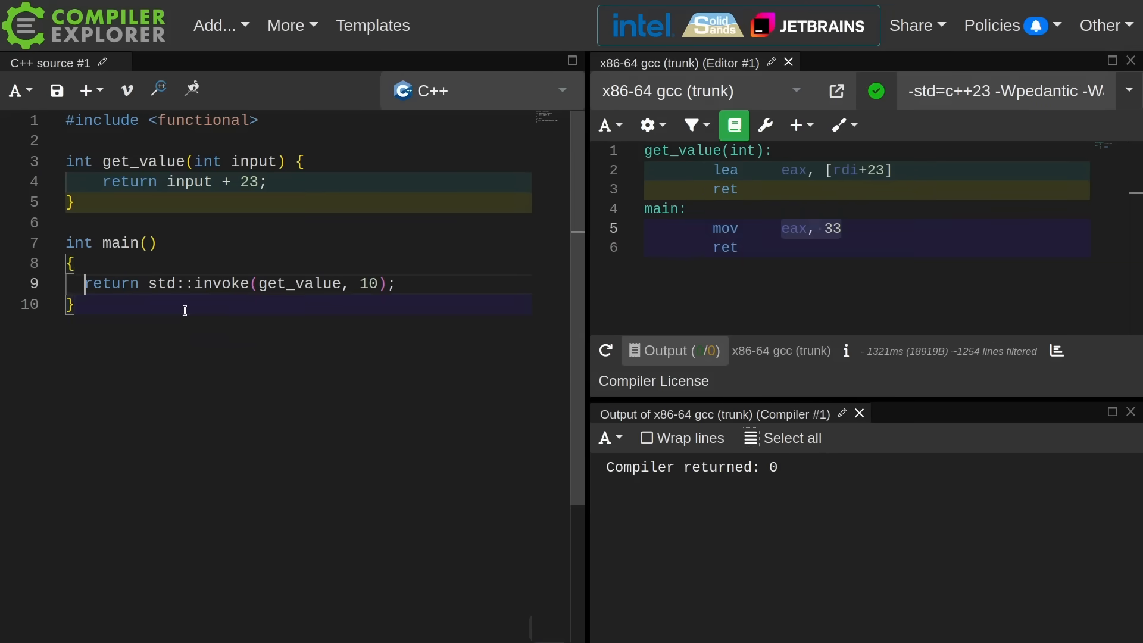
- Change the call to std::invoke_r<float> and print its result with std::cout under GCC 14.1 -Wconversion -O3 -Werror
text(_)
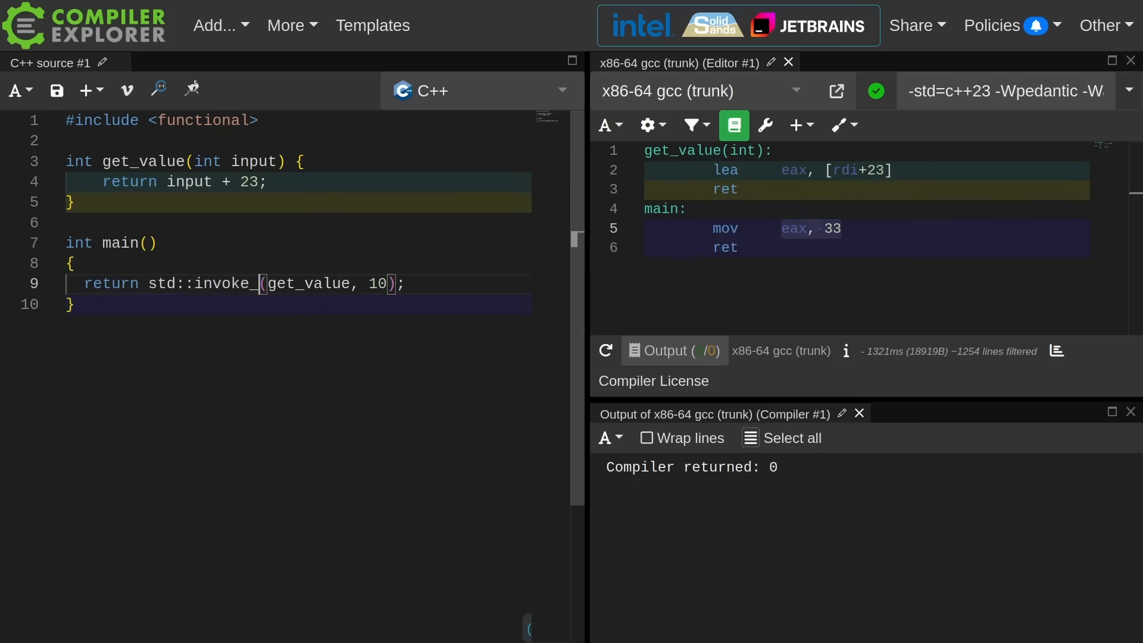
text(r<)
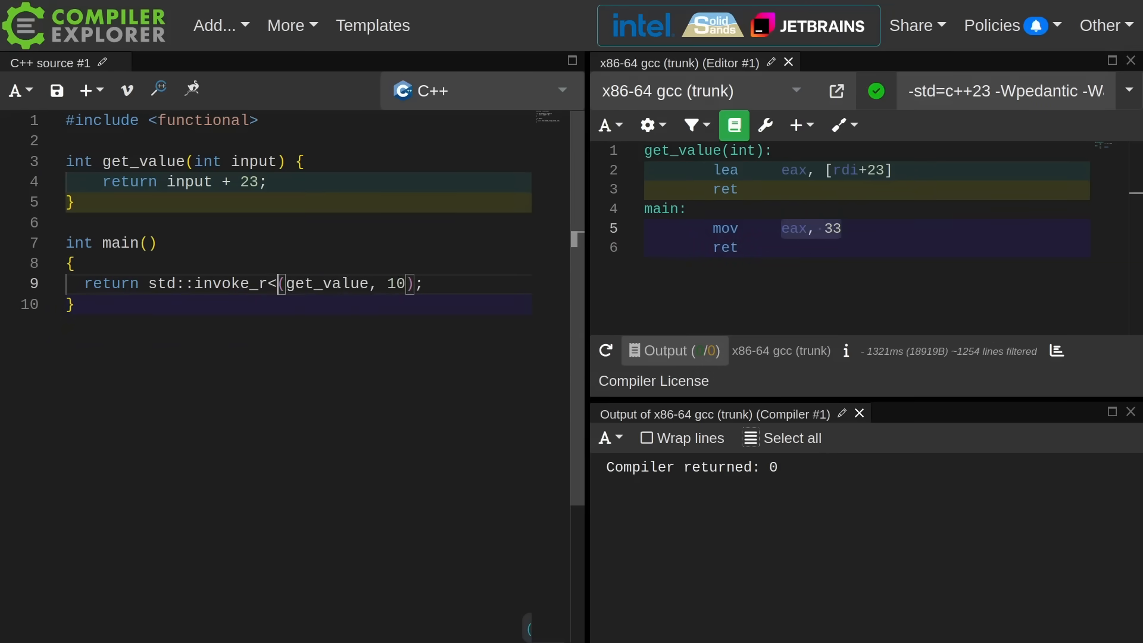
text(float>)
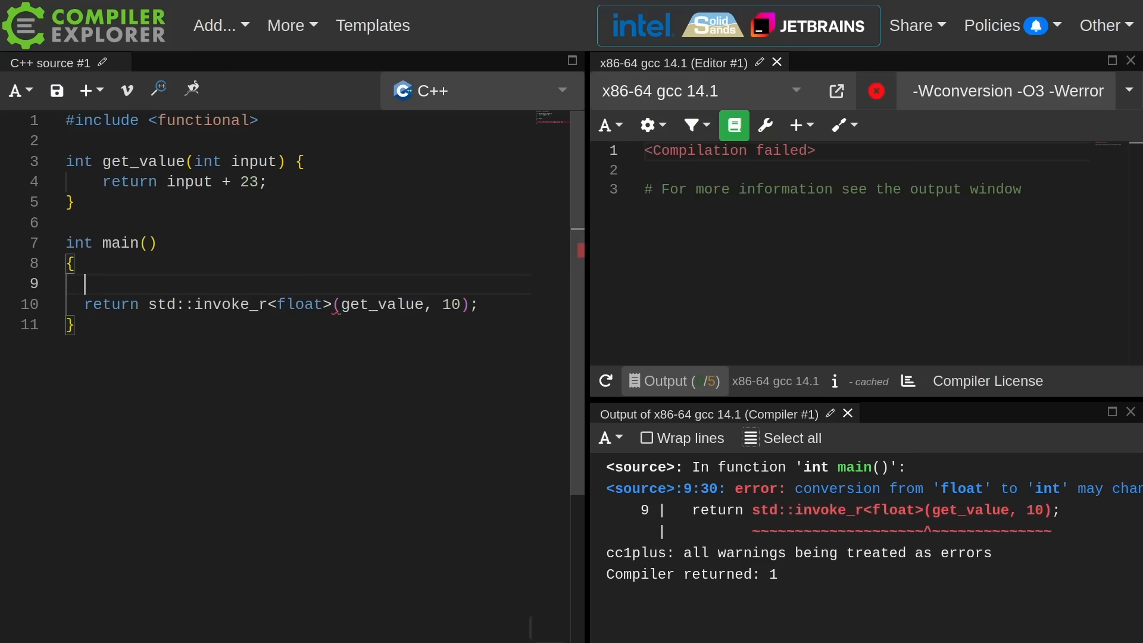
text(std::cout <<)
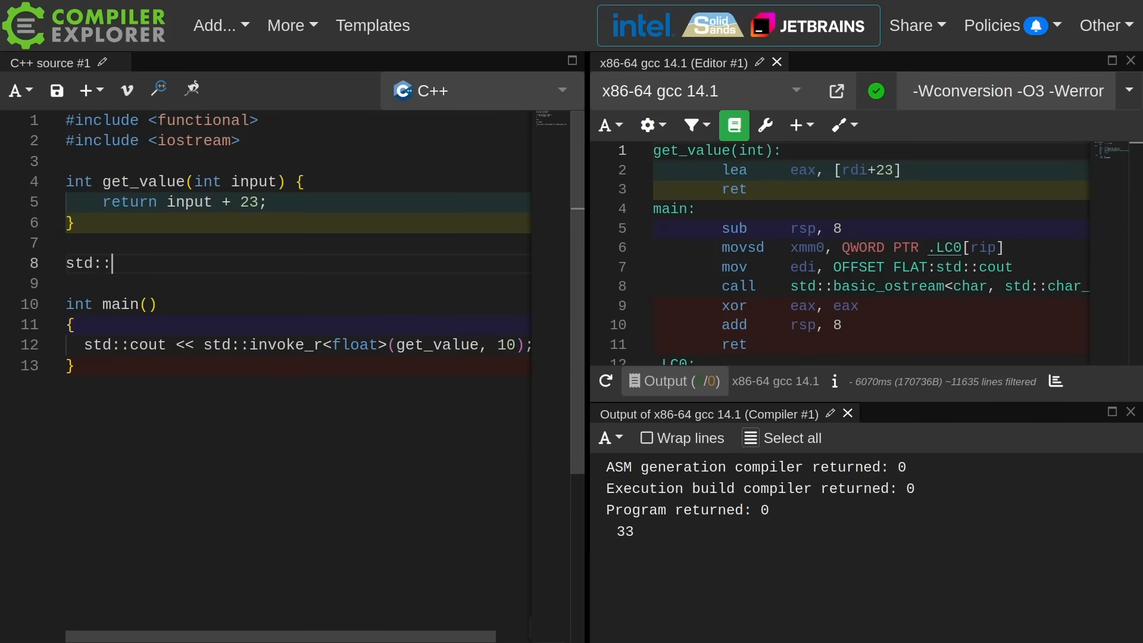
- Add a get_sv function returning the std::string_view "Hello World"
text(string)
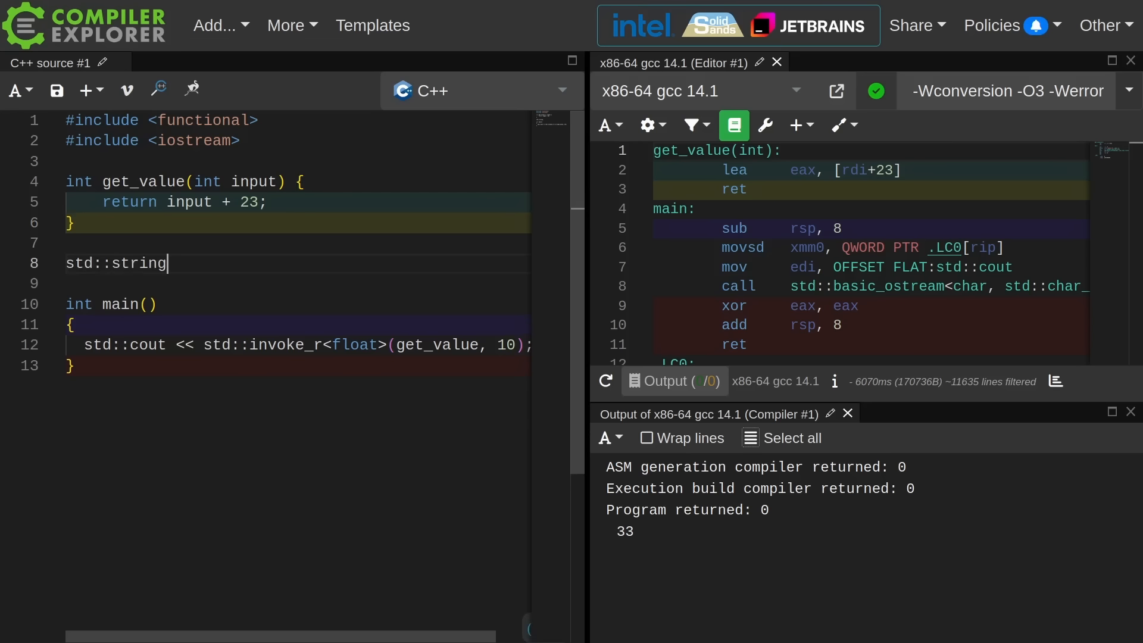
text(_view get_sv() {)
text(return "Hello W)
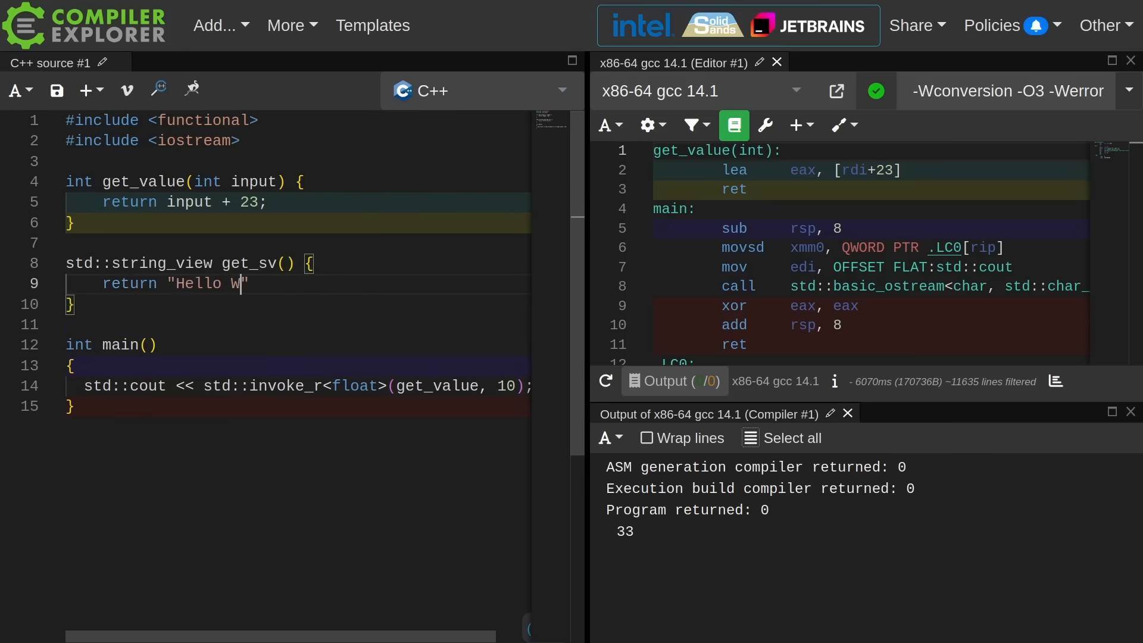
text(orld";)
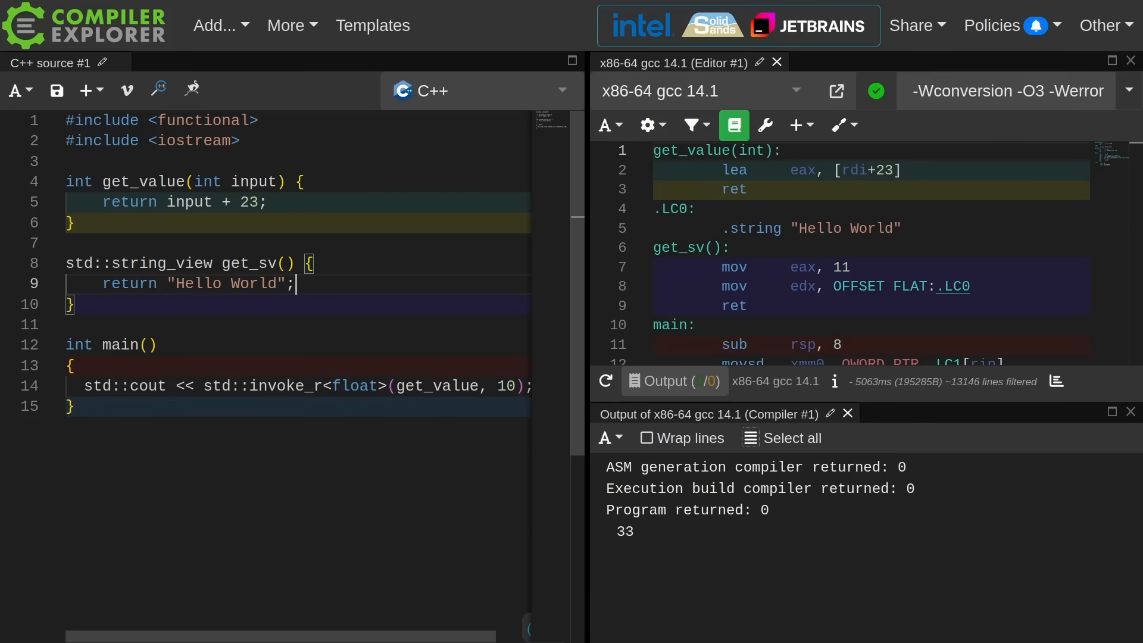
- Print std::invoke_r<std::string>(get_sv), producing a no-matching-function compile error
text(std:)
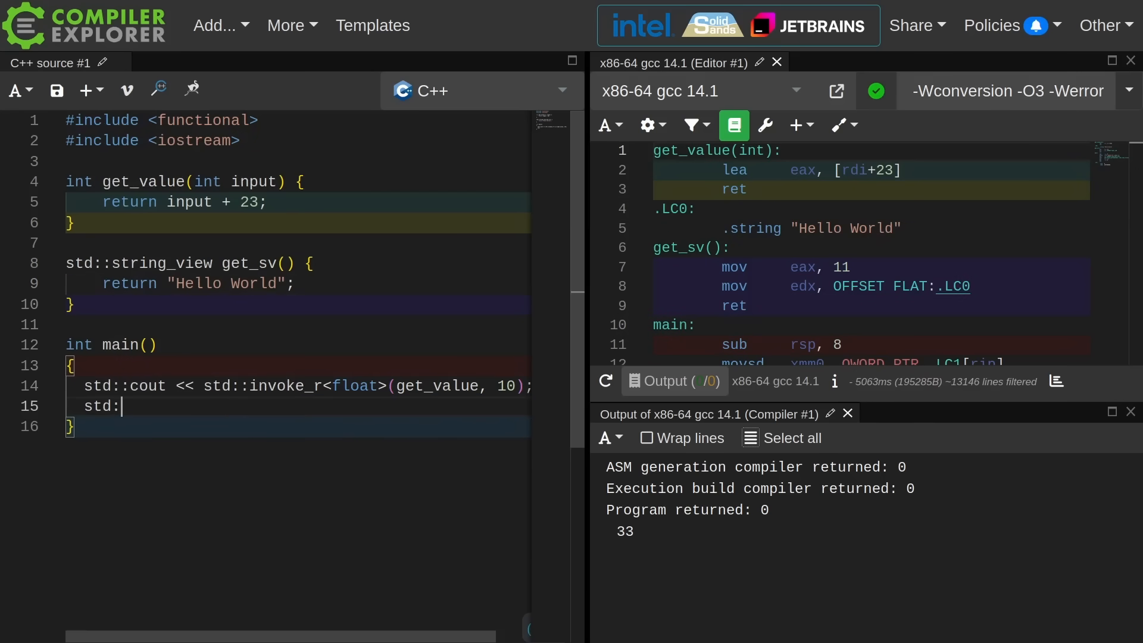
text(cout << std::)
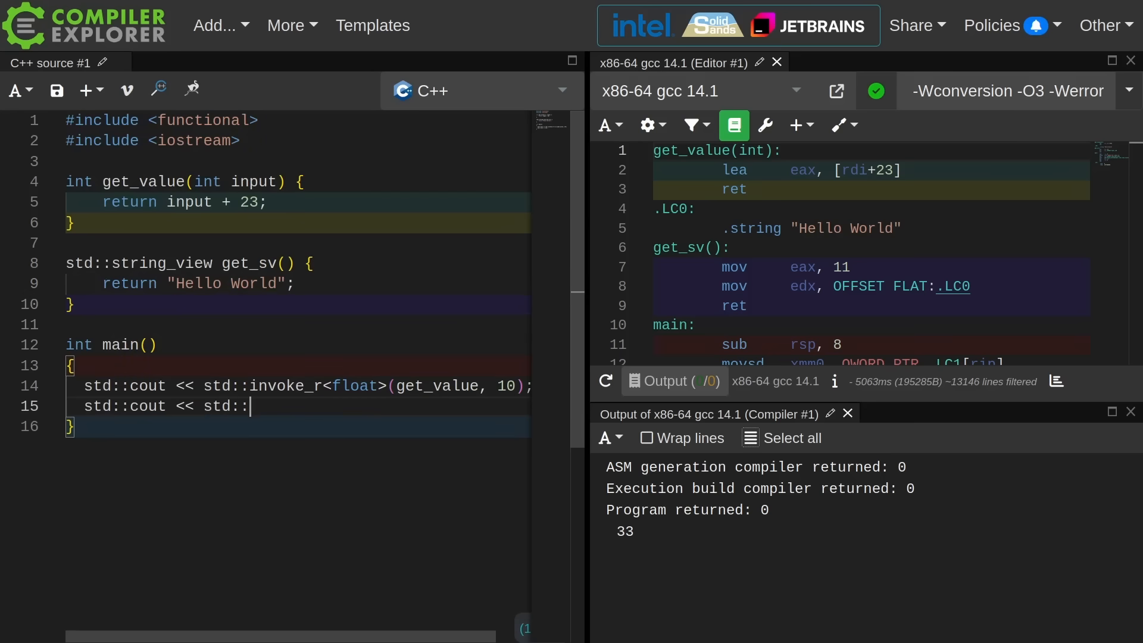
text(invoke_r<st)
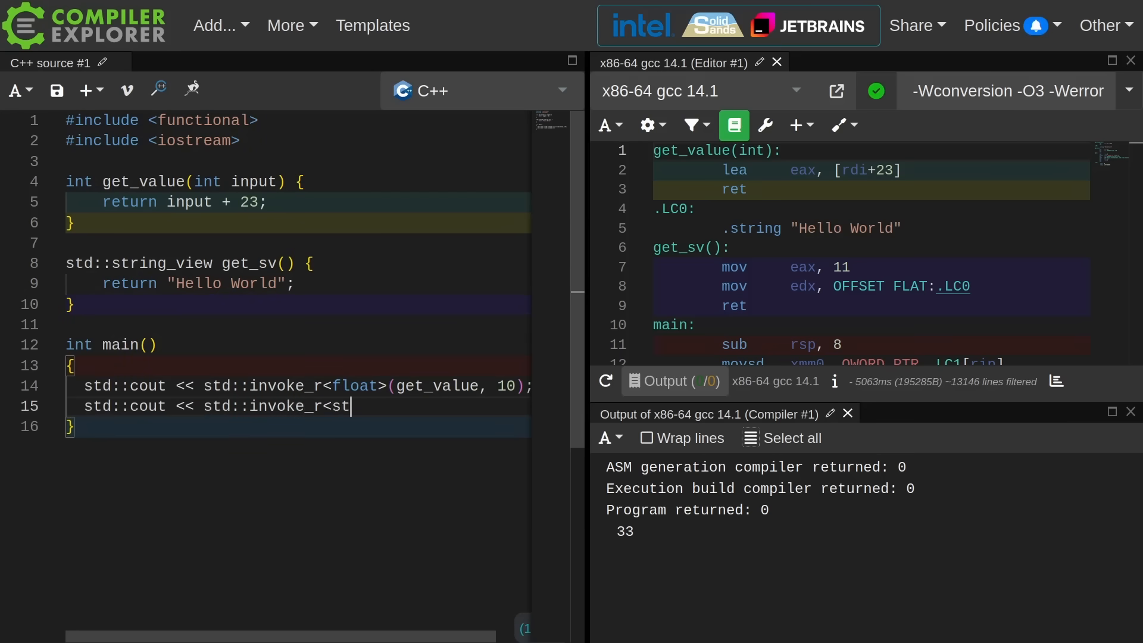
text(d::string)
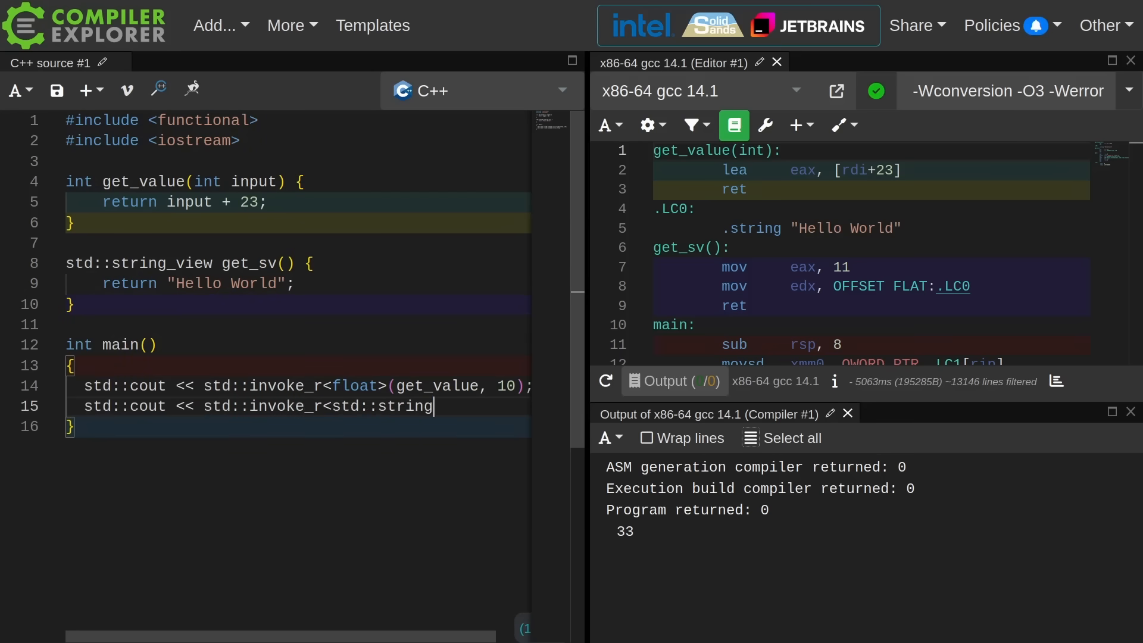
text(>())
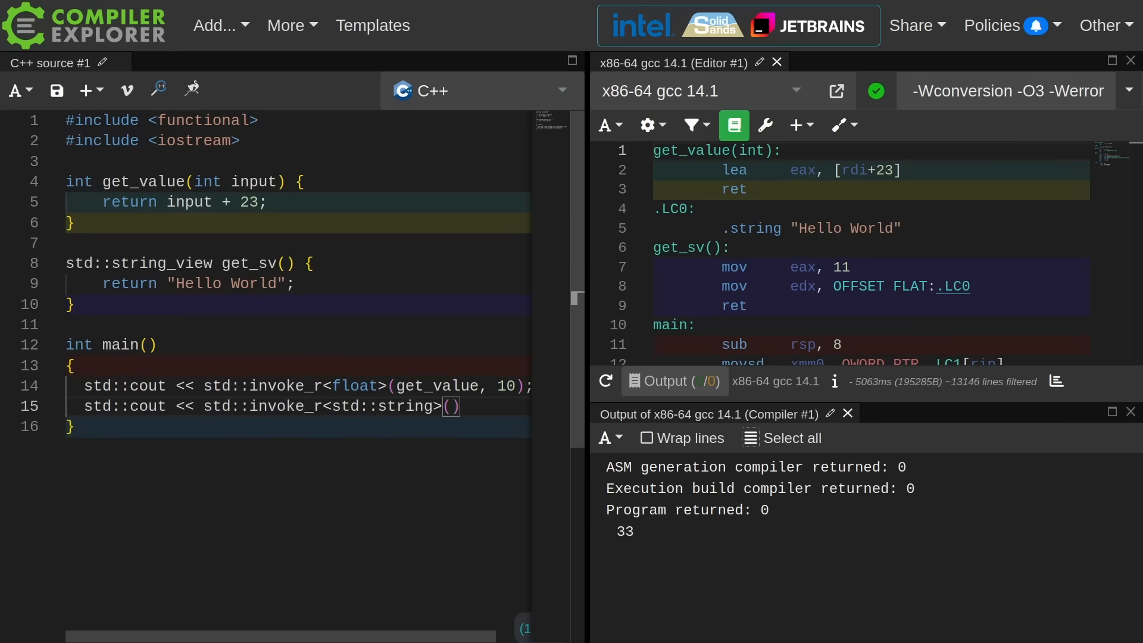
text(get_sv)
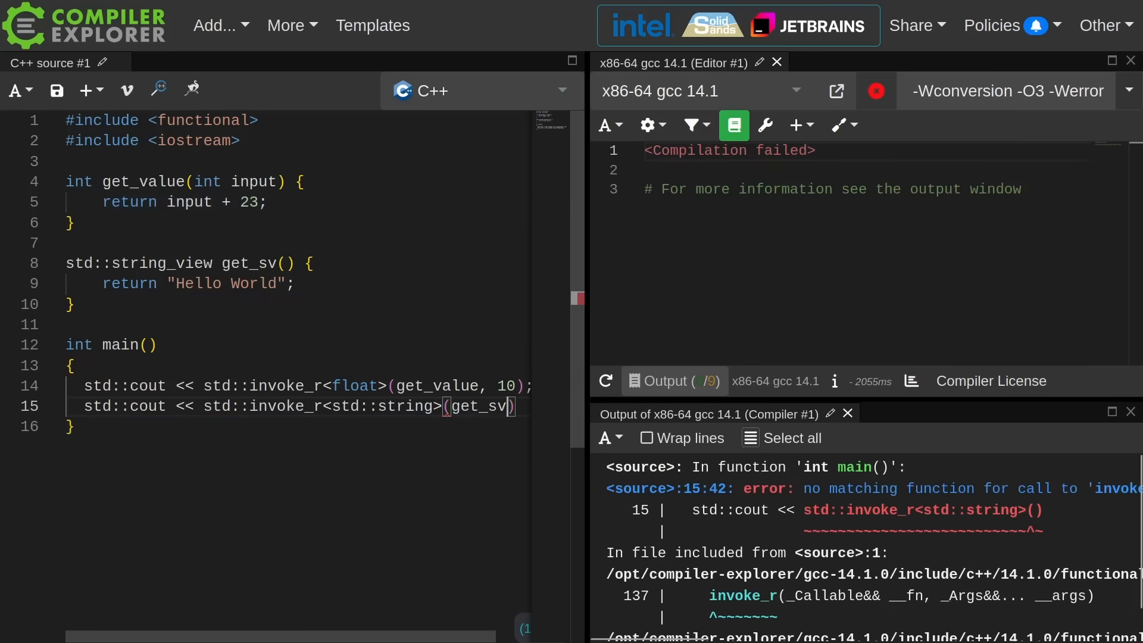
text(;)
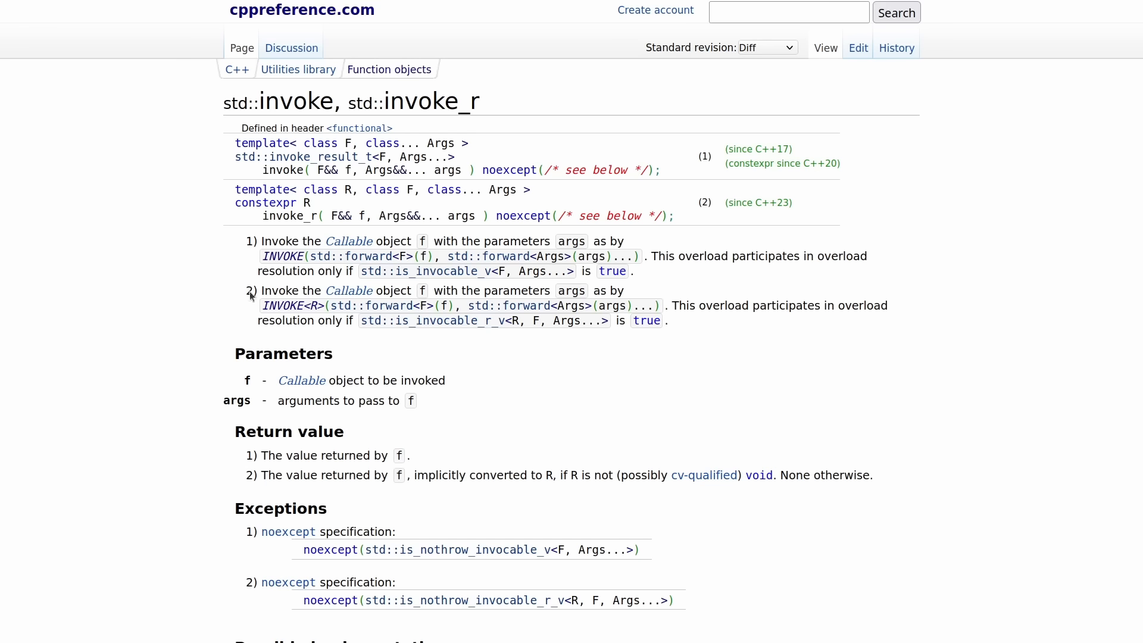
mouse_move(394, 480)
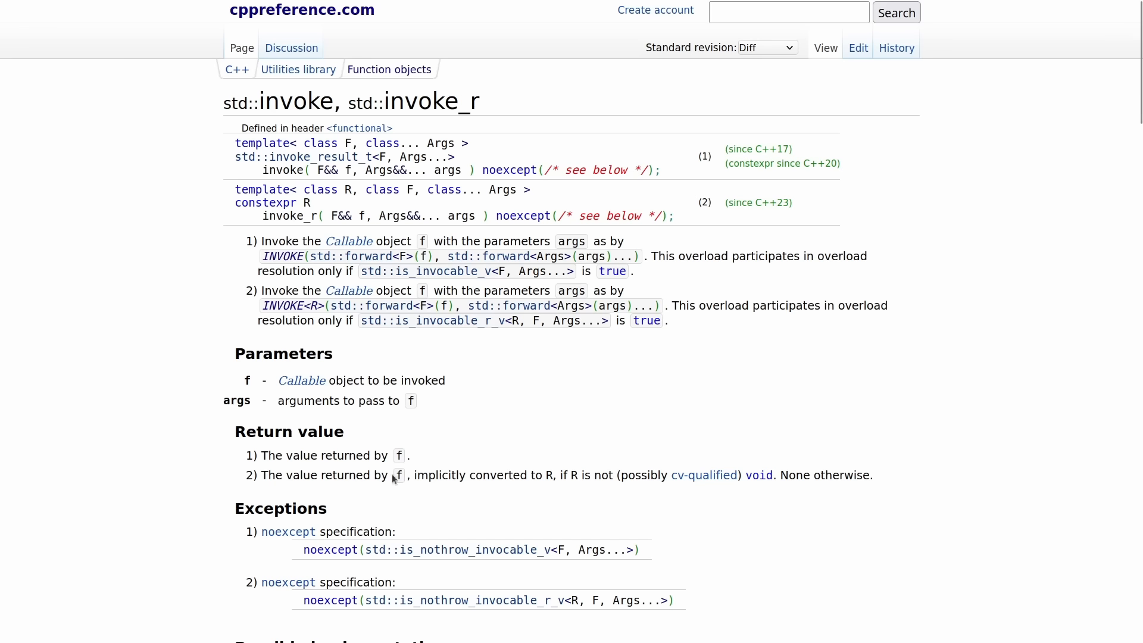
- Highlight the Return value note that invoke_r implicitly converts the result to R
drag(261, 475, 394, 475)
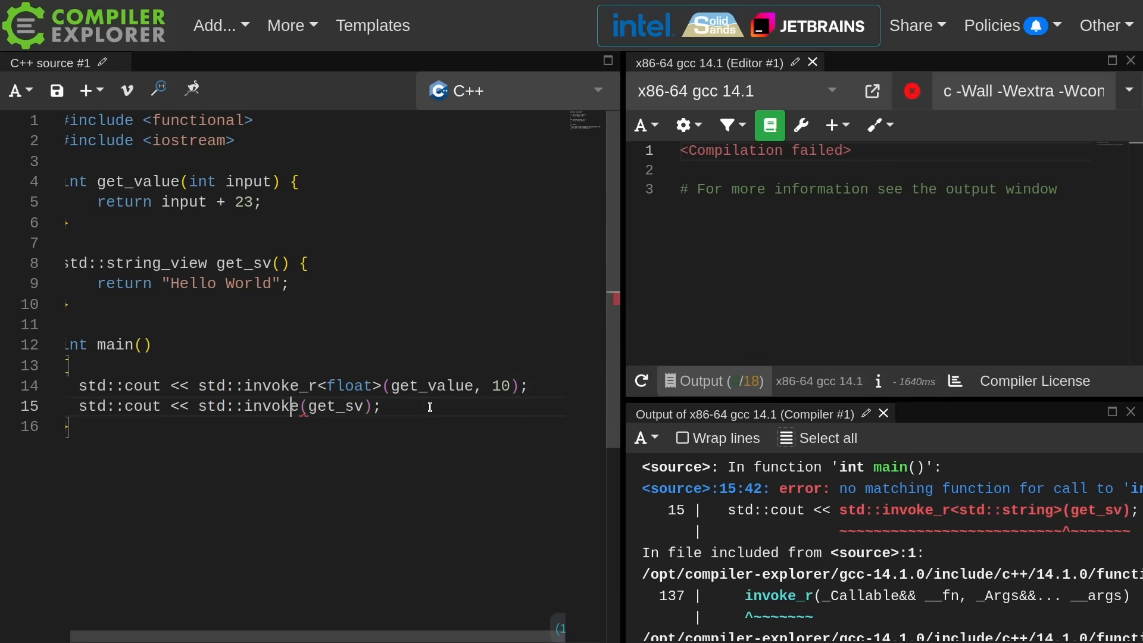
- Wrap std::invoke(get_sv) in std::string{} and comment that we don't like implicit conversions
text(std::string{)
text(// invoke_r only works with implicit conversions)
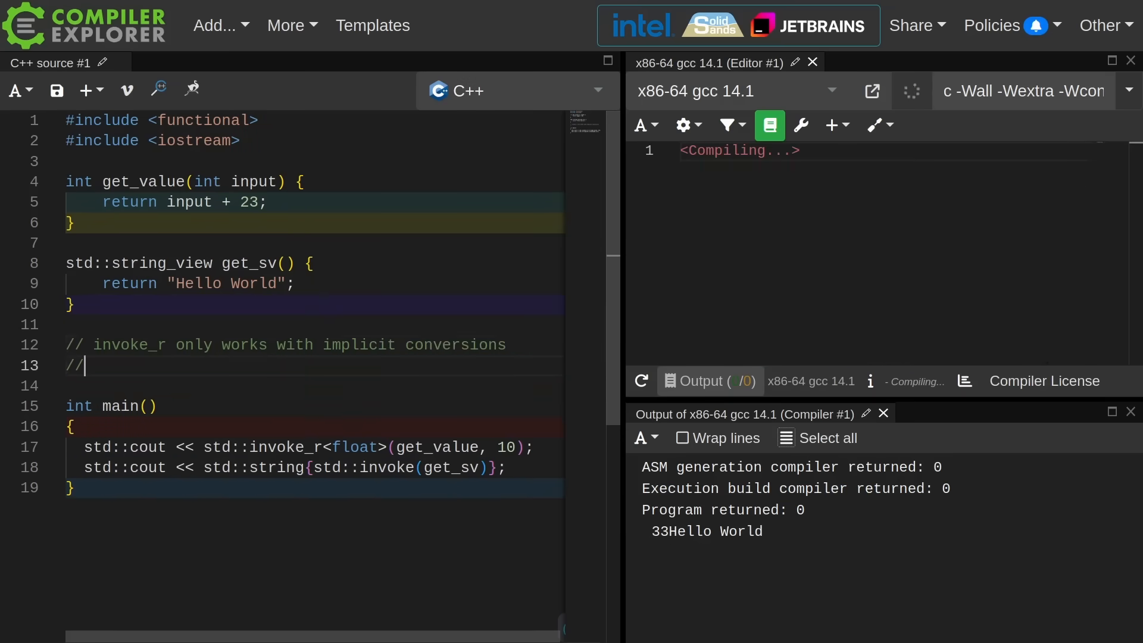
text(and we don't like implicit conversions!!)
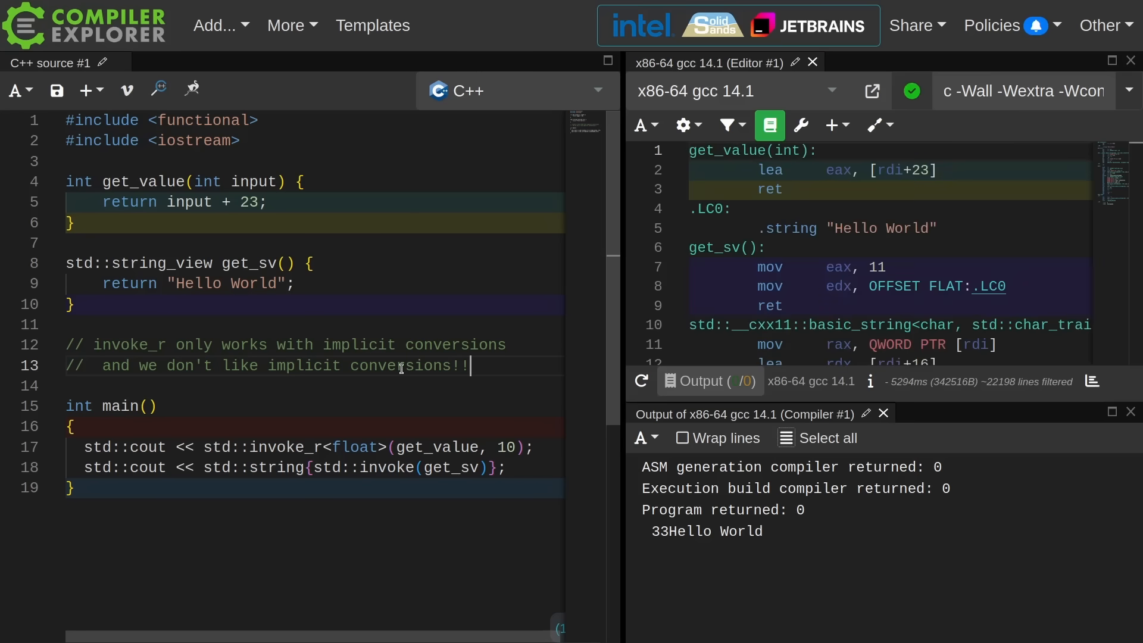
mouse_move(422, 391)
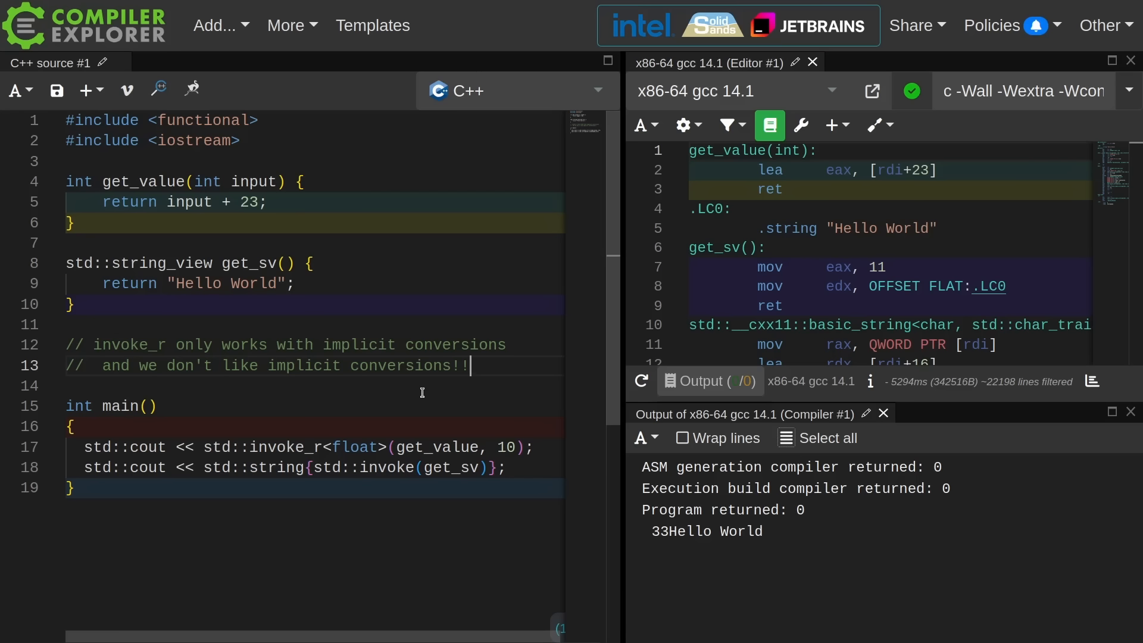
mouse_move(229, 191)
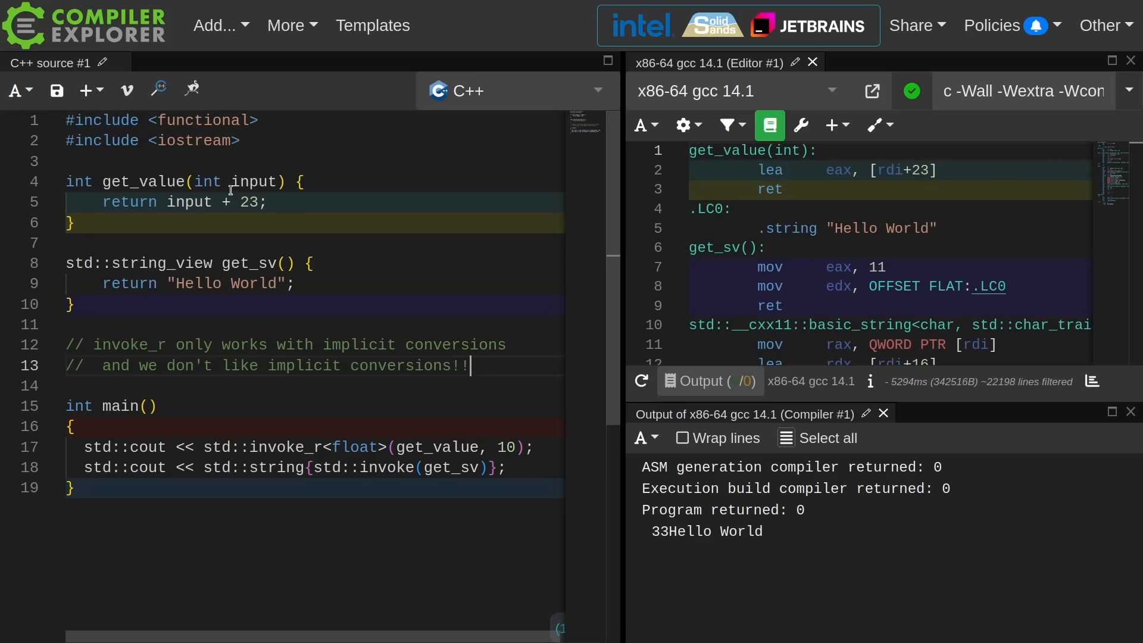
- Make get_value use float with 23.33f, call invoke_r<int>(get_value, 10.1f), and start the stdlib-warnings comment
text(f)
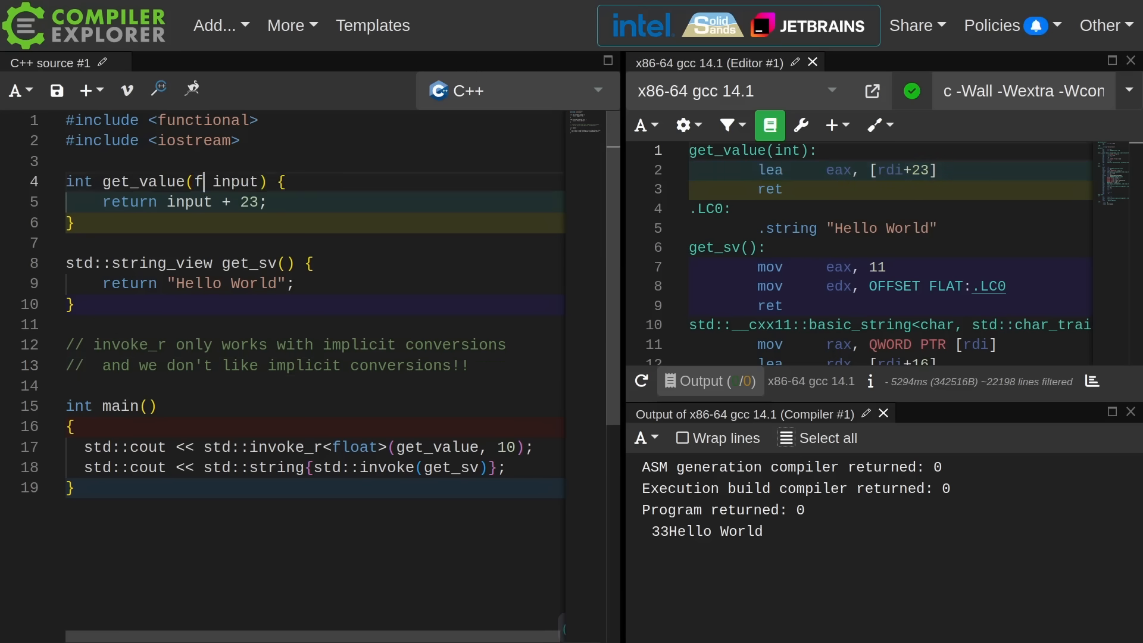
text(loat)
click(314, 386)
text(//)
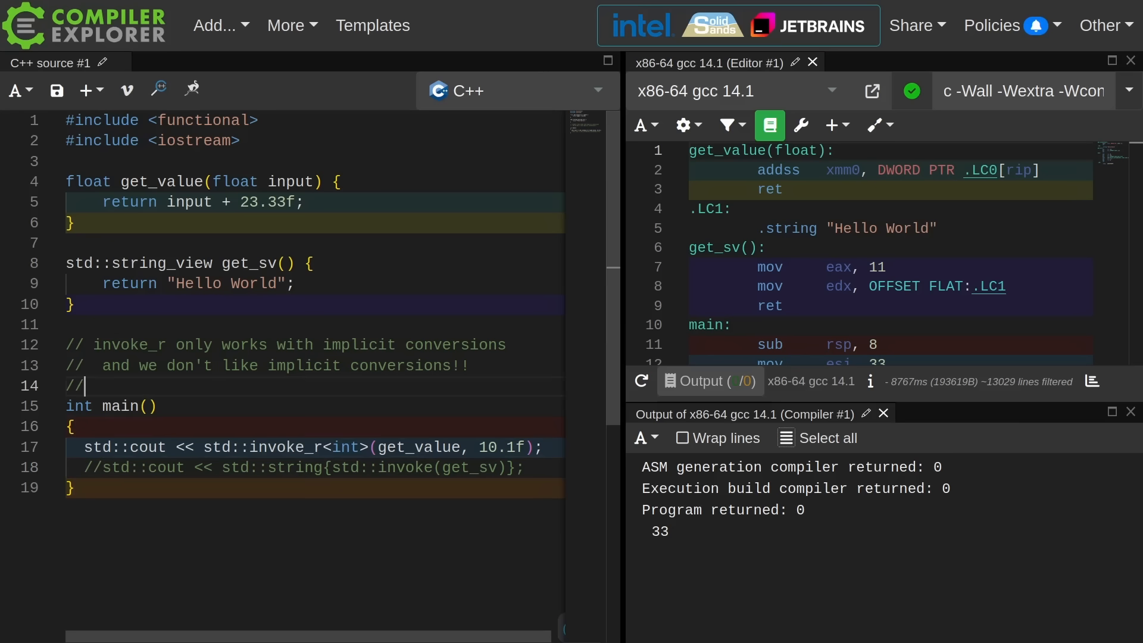
text(gcc and clang both exclude the stdlib from warnings!)
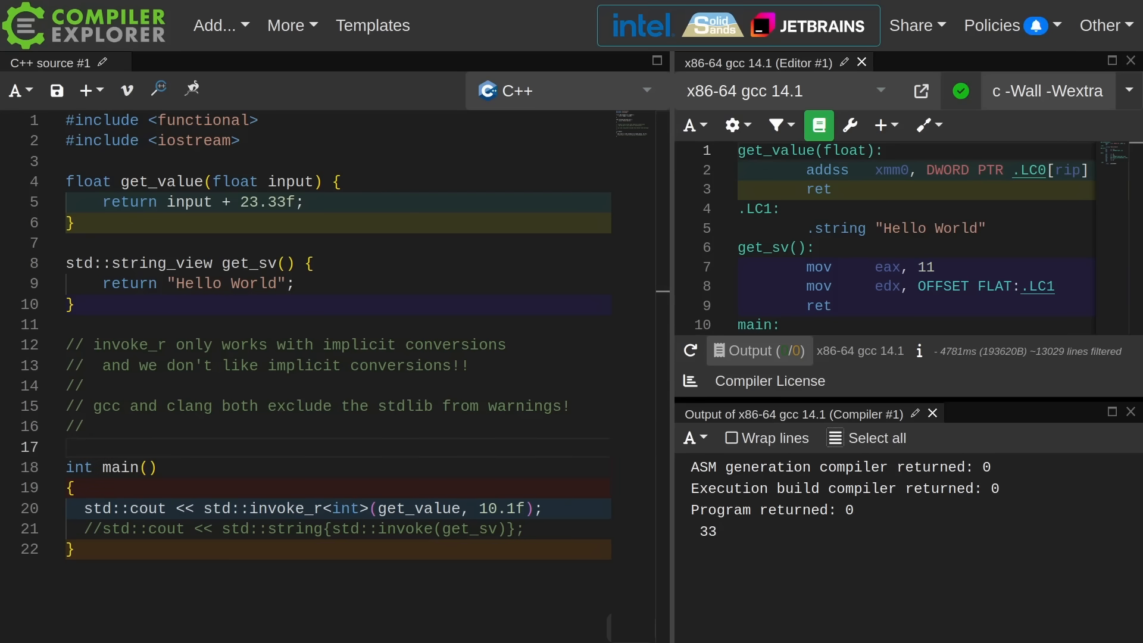
- Add -O3 -Werror -Wsystem-headers to the gcc flags so standard-library header warnings fail the build
text(-O3 -Werror -Wsystem-headers)
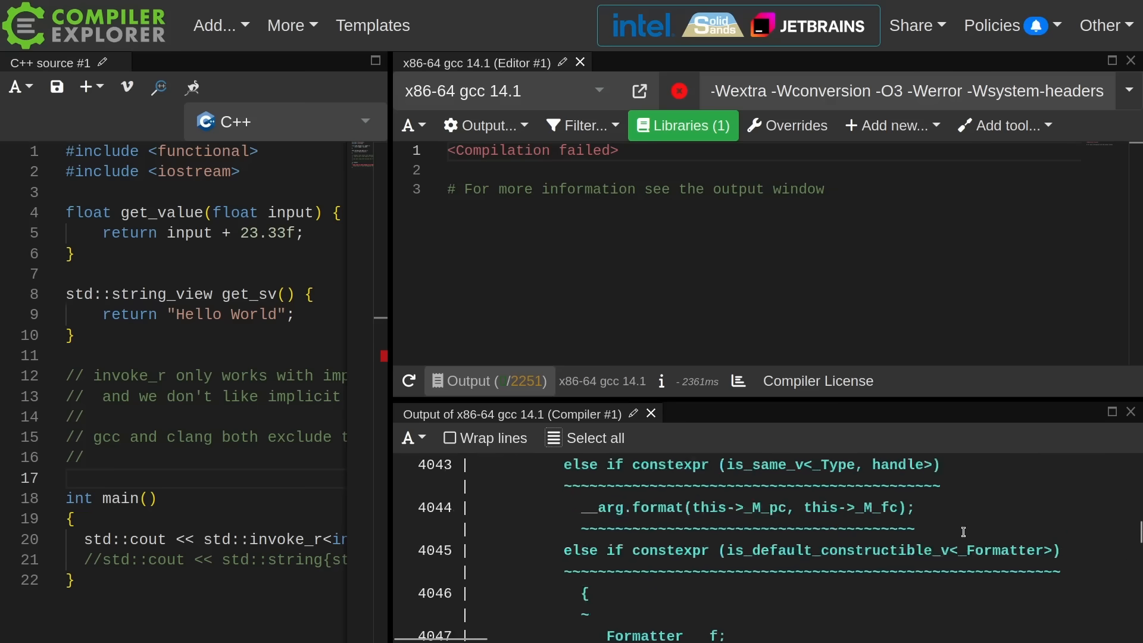
- Scroll the diagnostics to the invoke.h:114 conversion error required from line 20's invoke_r call
scroll(down, 3)
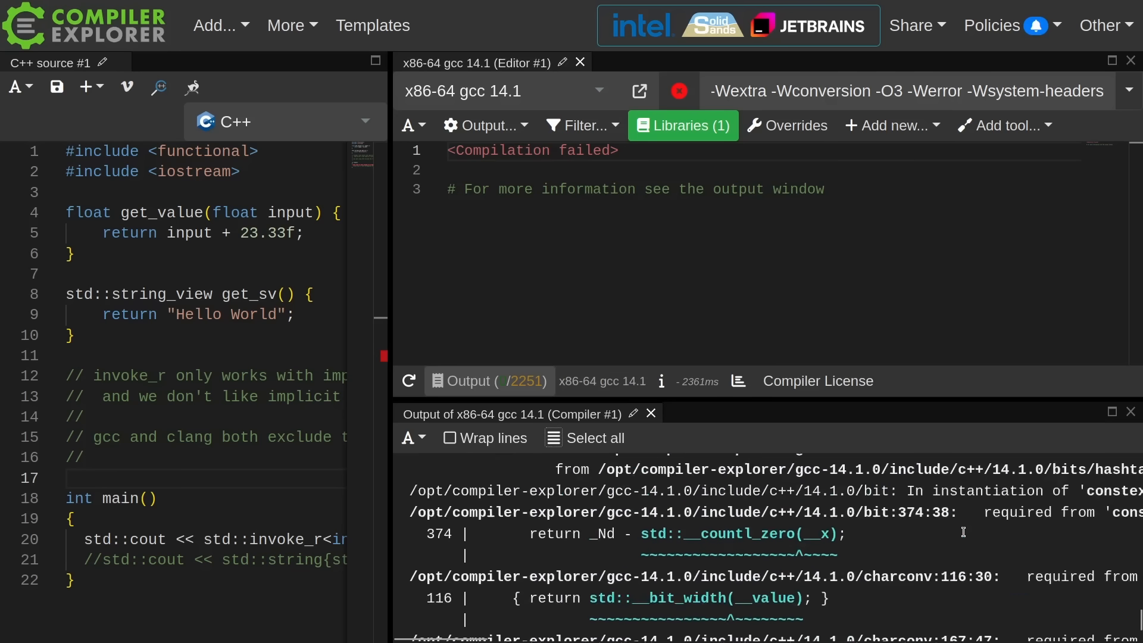
scroll(down, 3)
text(invoke_r)
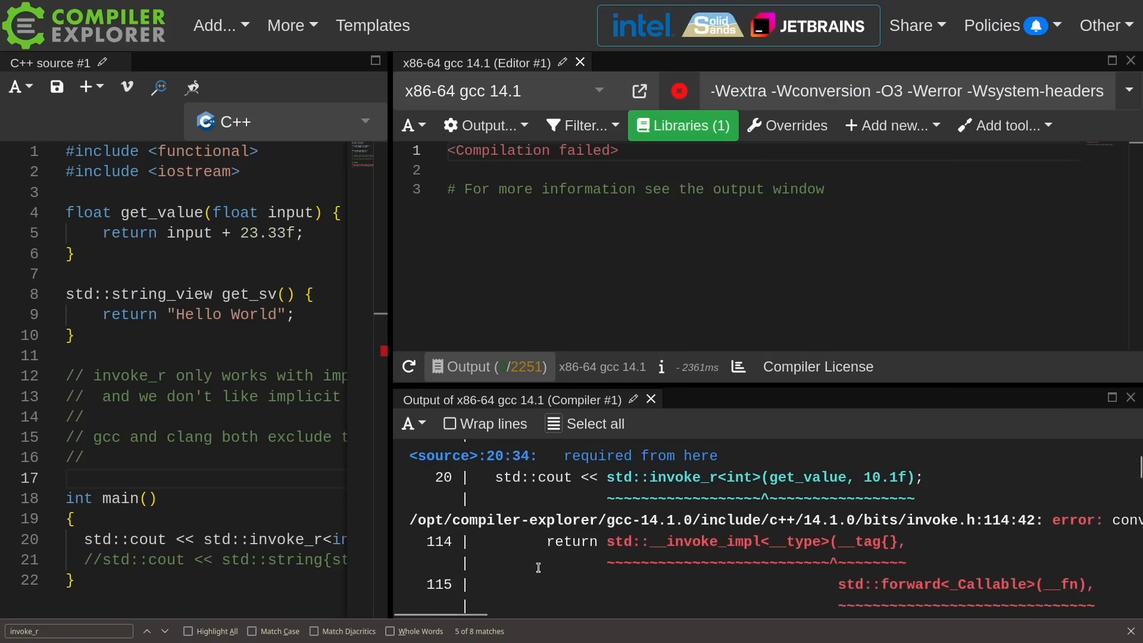
scroll(down, 3)
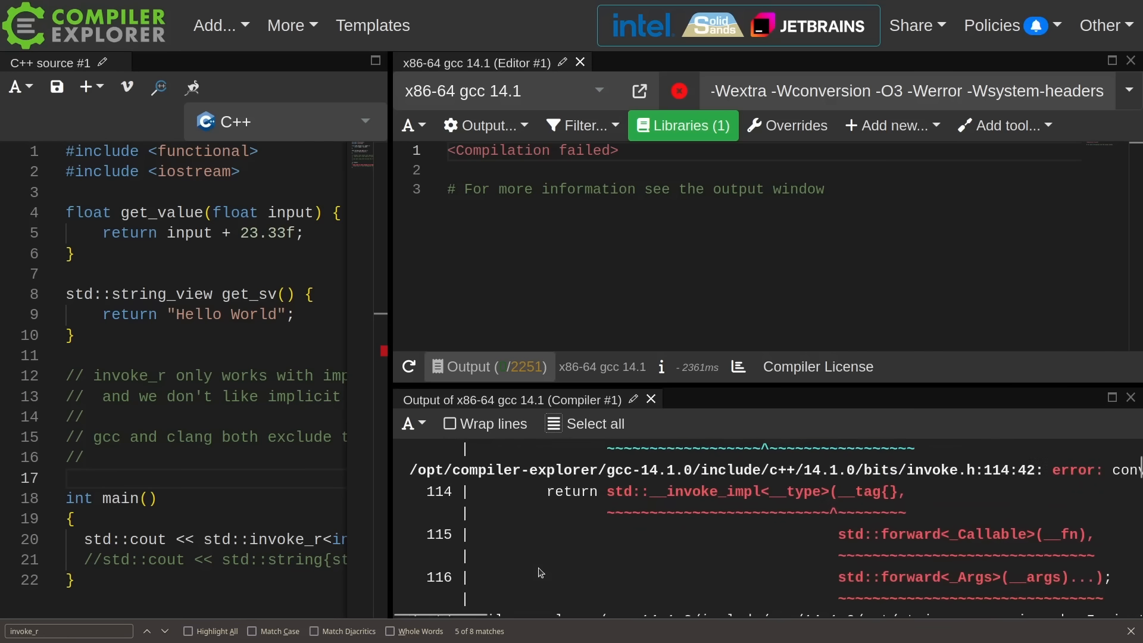
scroll(down, 3)
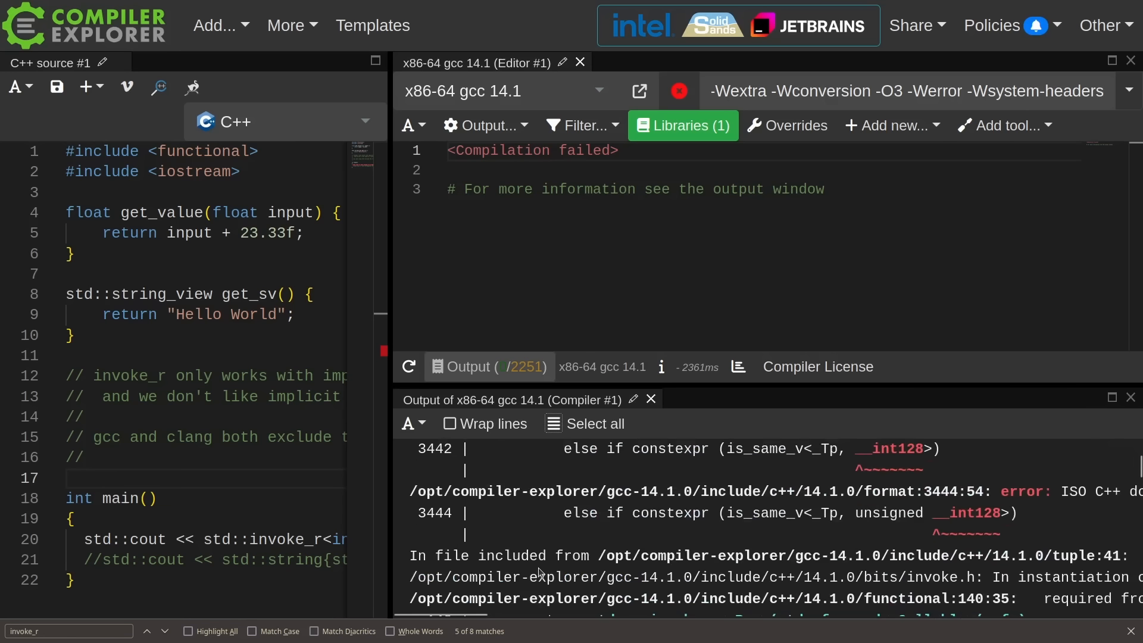
scroll(down, 3)
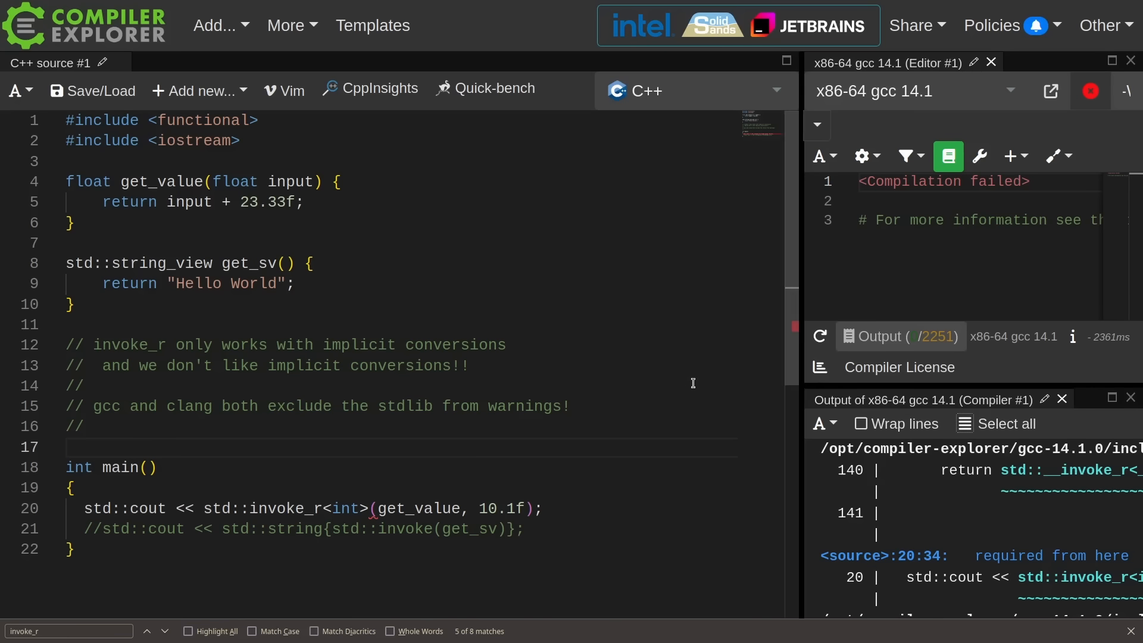
mouse_move(586, 507)
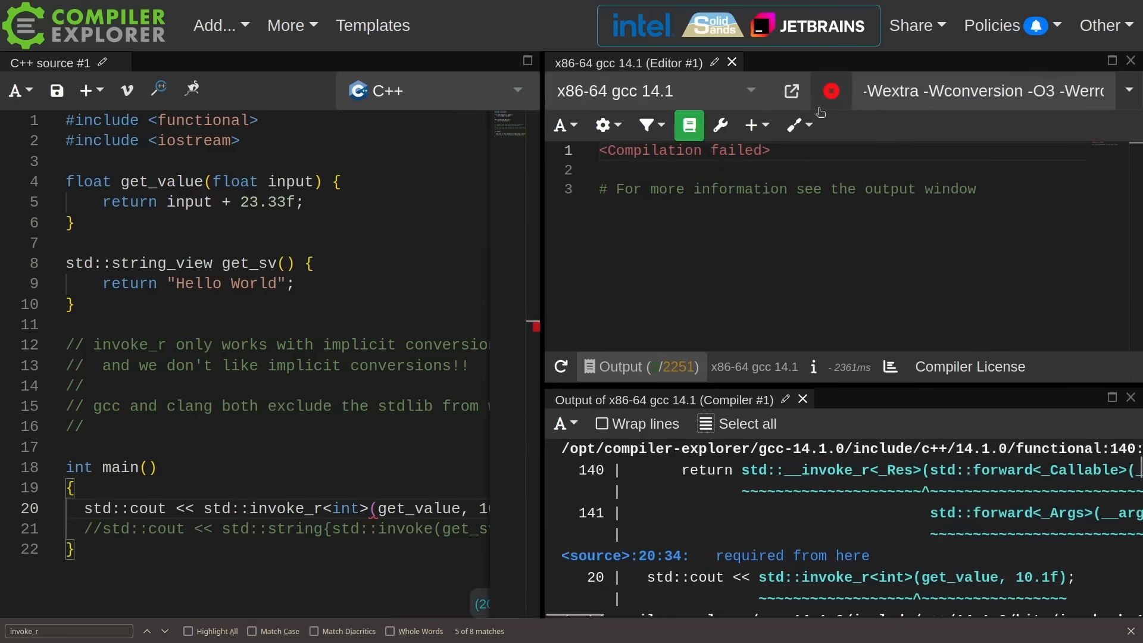
- Switch the compiler to x64 msvc v19.latest, which warns C4244 about the float-to-int conversion
click(649, 92)
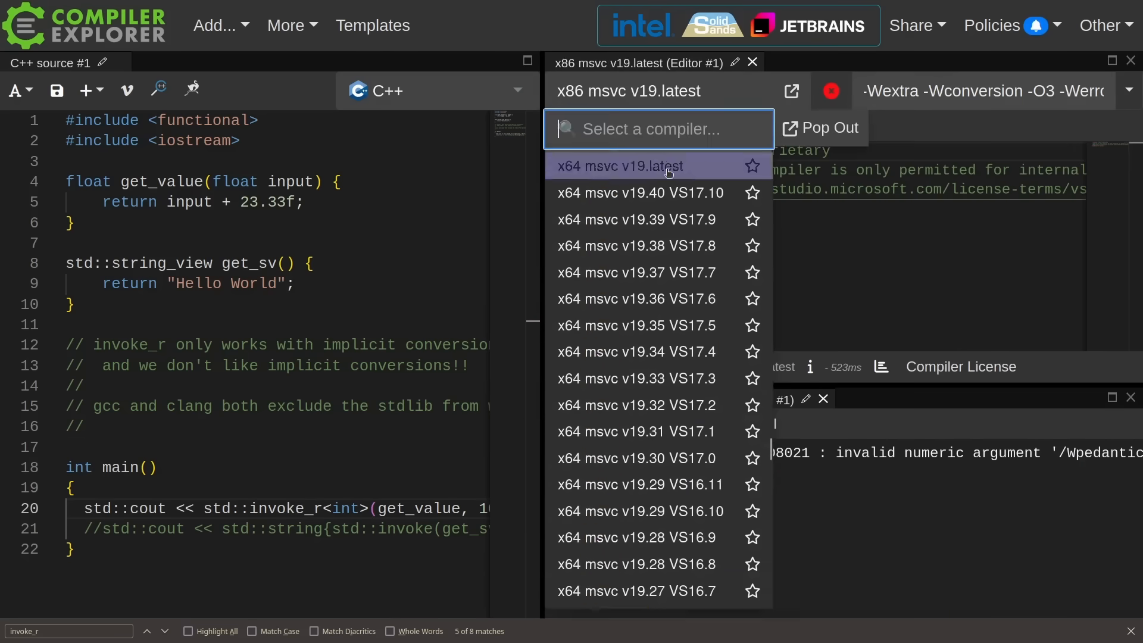
click(634, 166)
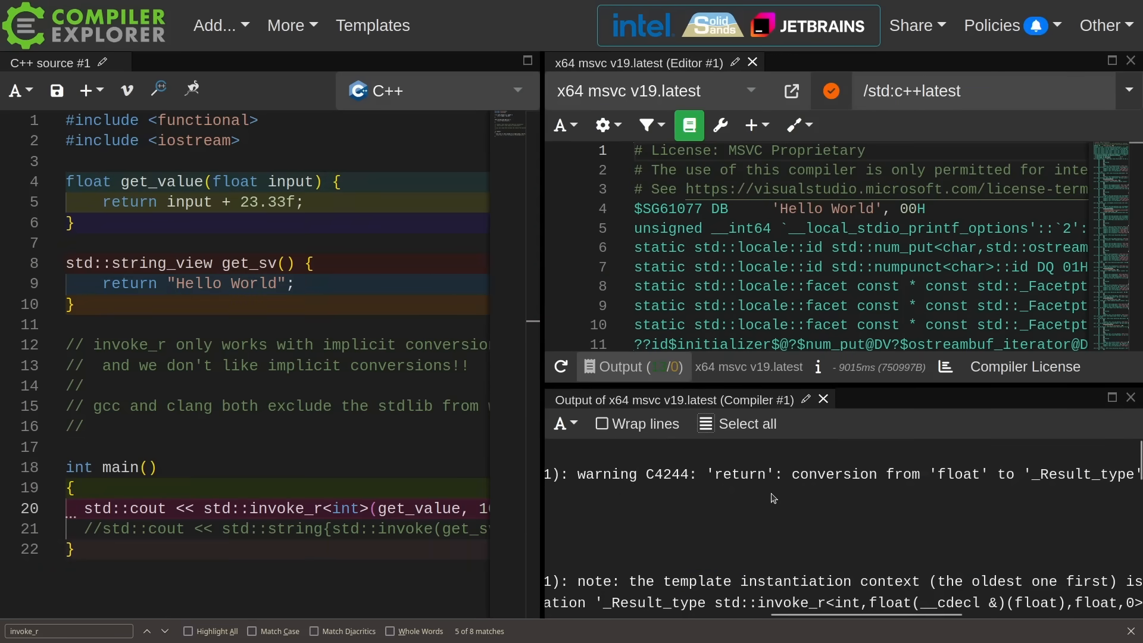